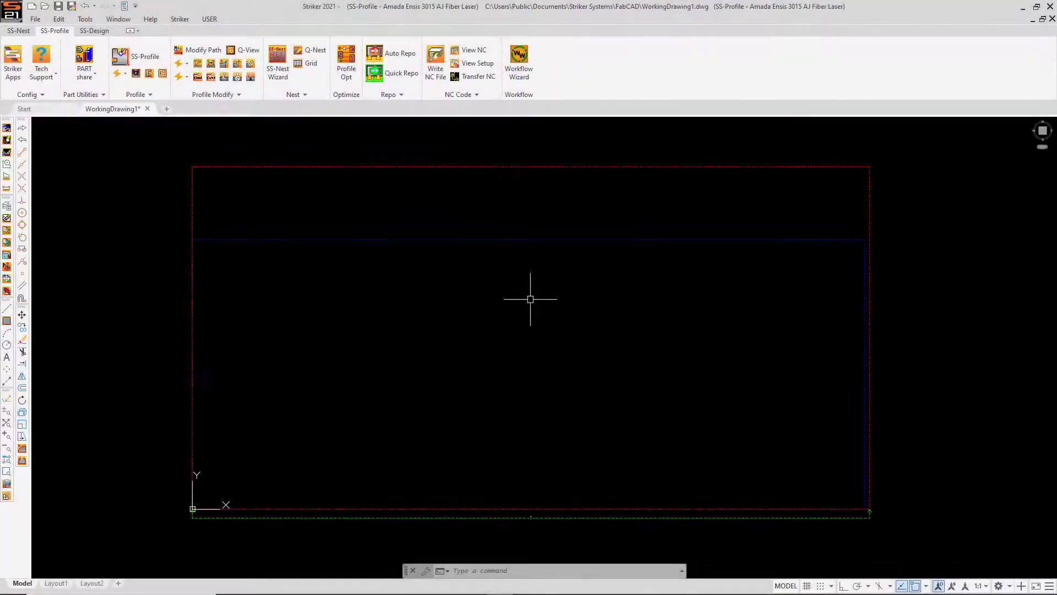
mouse_move(367, 133)
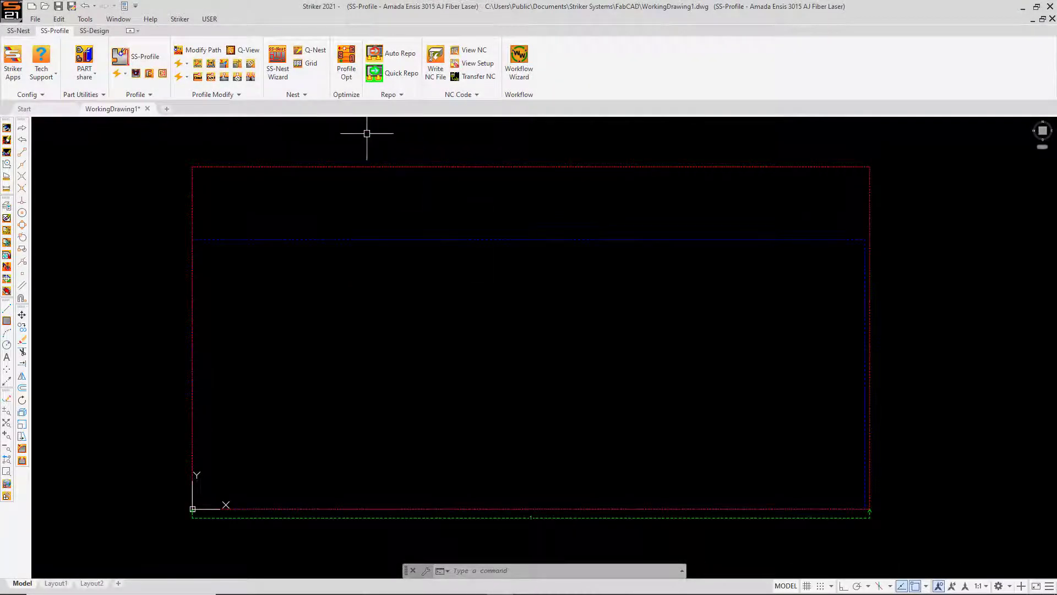
mouse_move(278, 51)
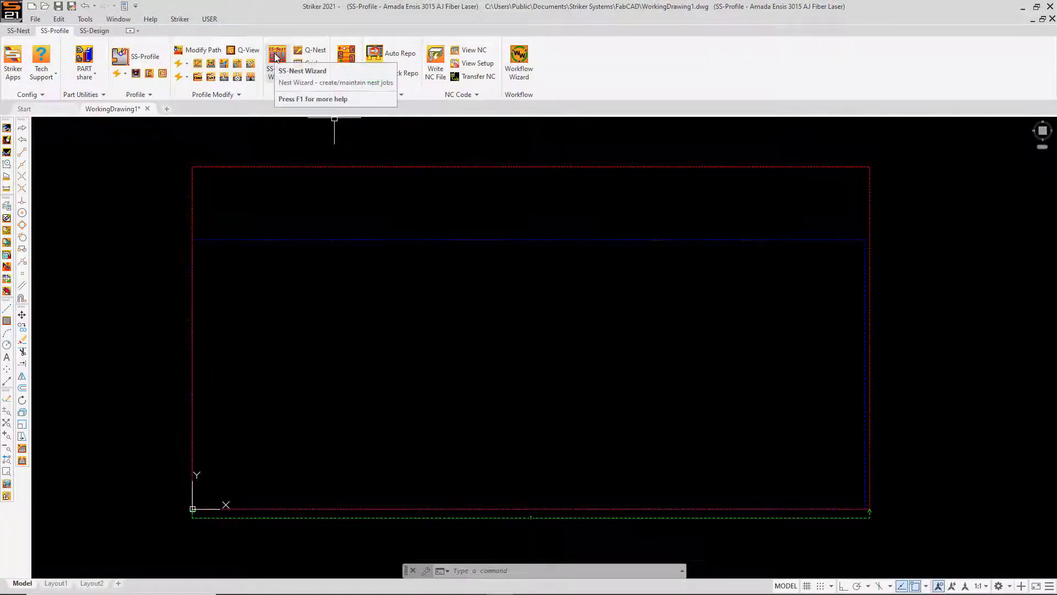
Preview Layout2-1 and Layout3-1 in the Nest Wizard, then select the whole O-104-1876-Laser Nest kit.
click(276, 54)
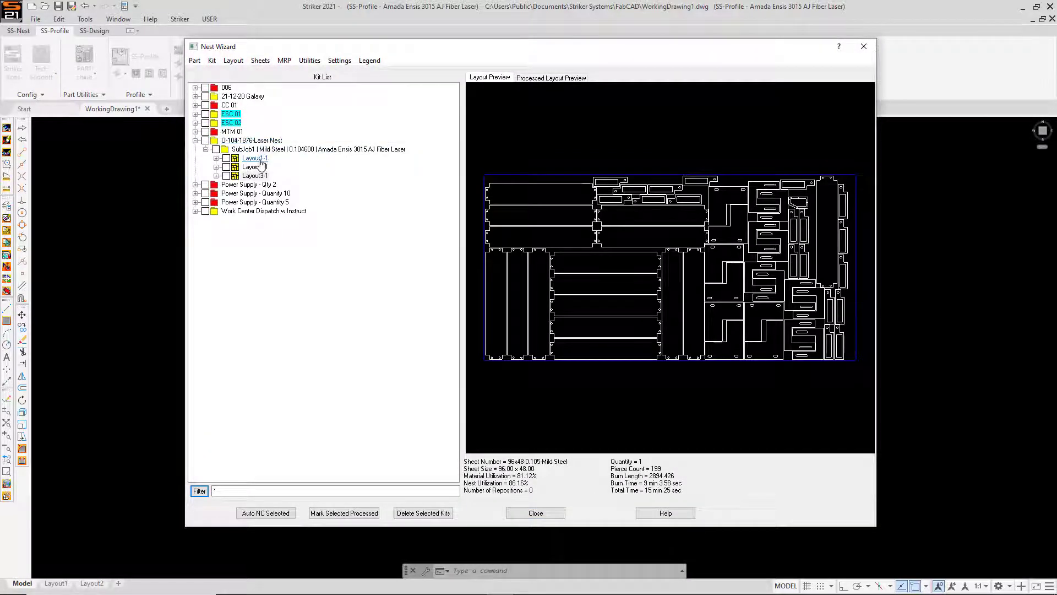
click(254, 167)
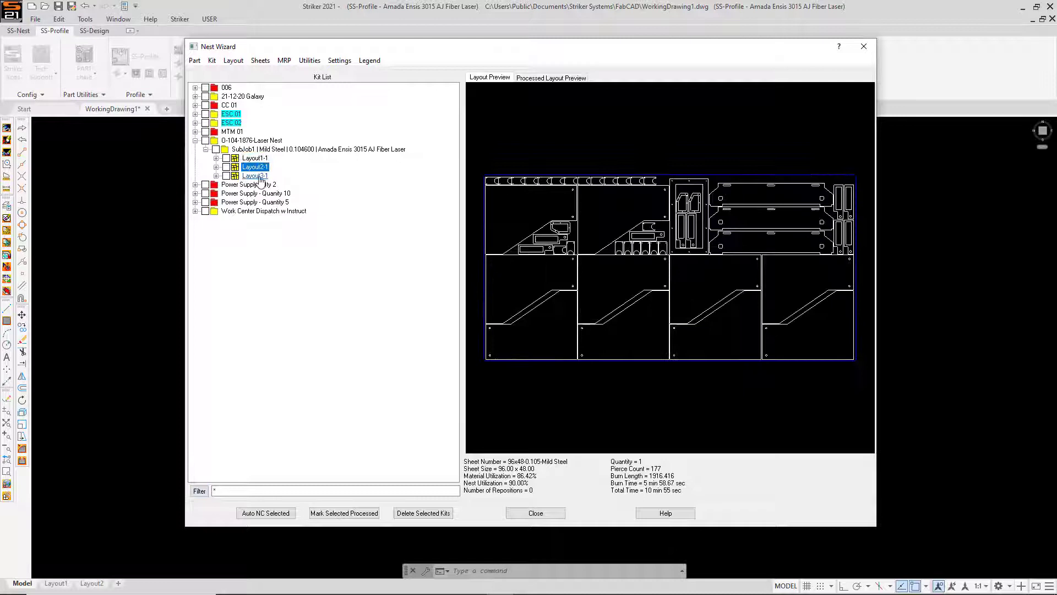
click(255, 177)
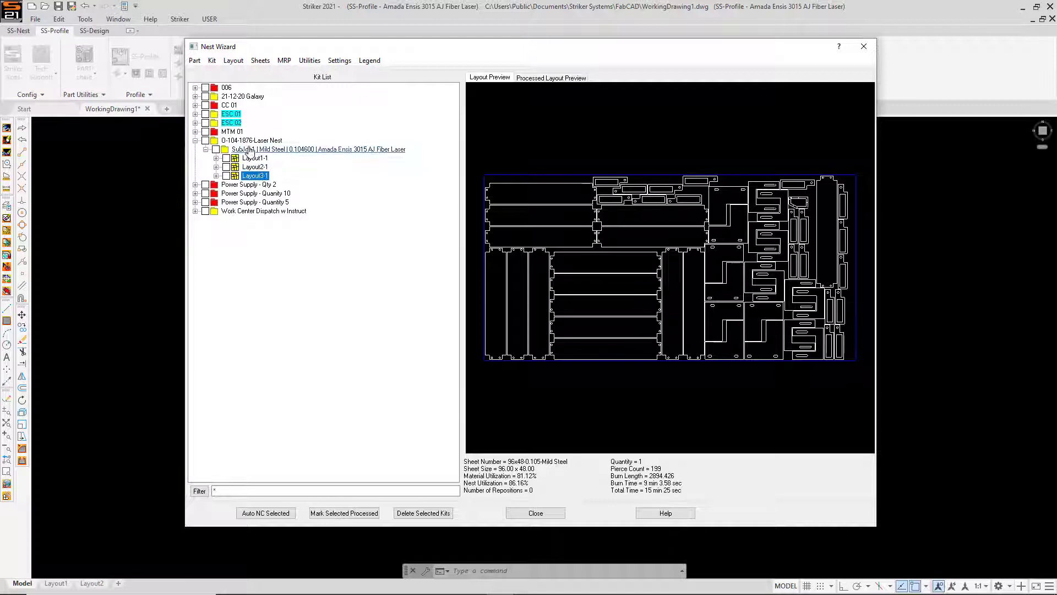
click(251, 140)
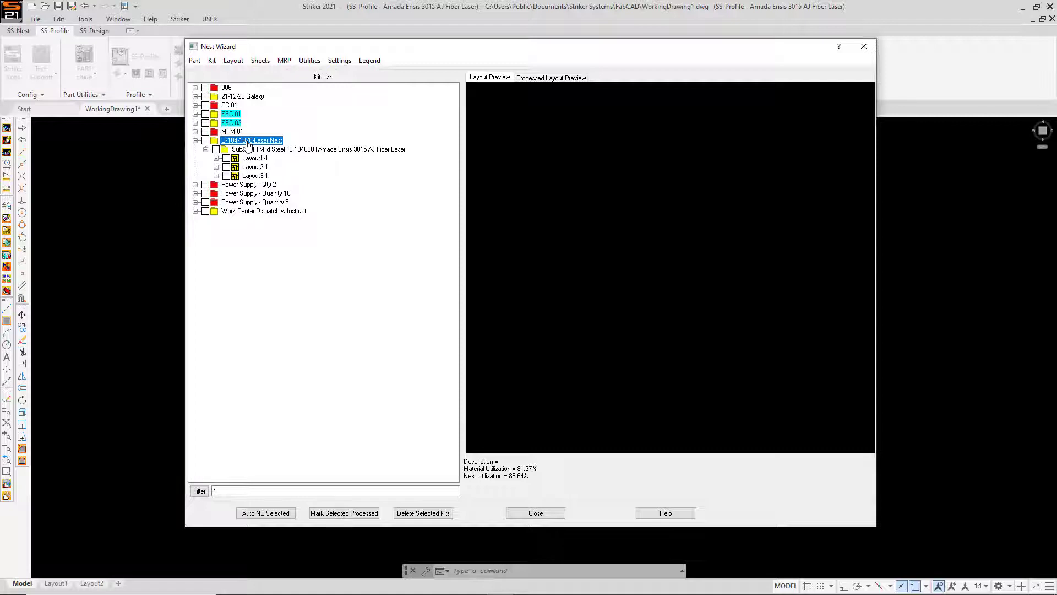
Bring up Striker Costing for the kit and price its parts with the 12 Gauge Nitrogen configuration.
right_click(251, 140)
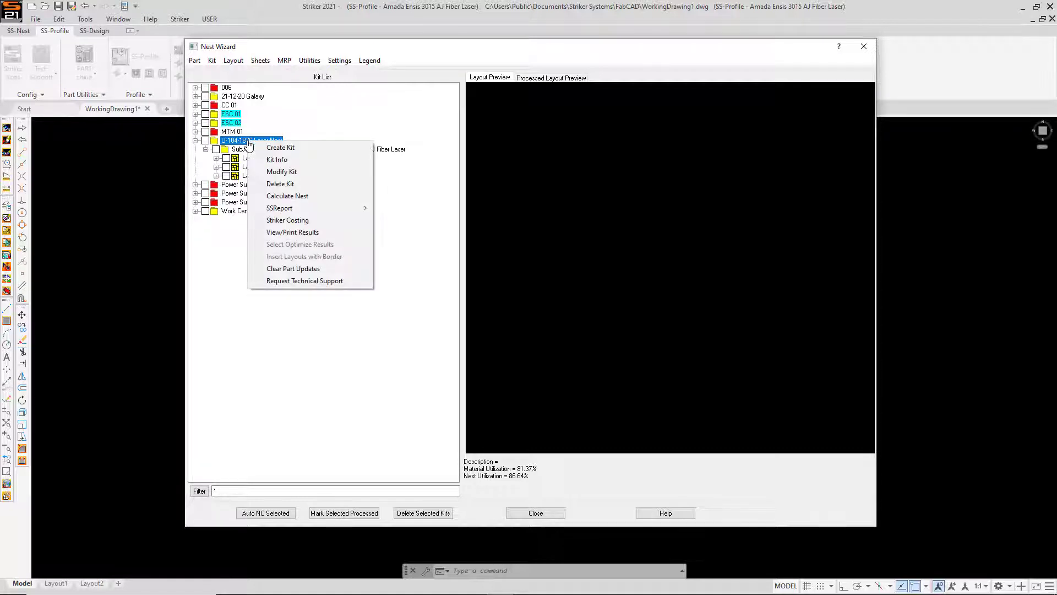
mouse_move(287, 220)
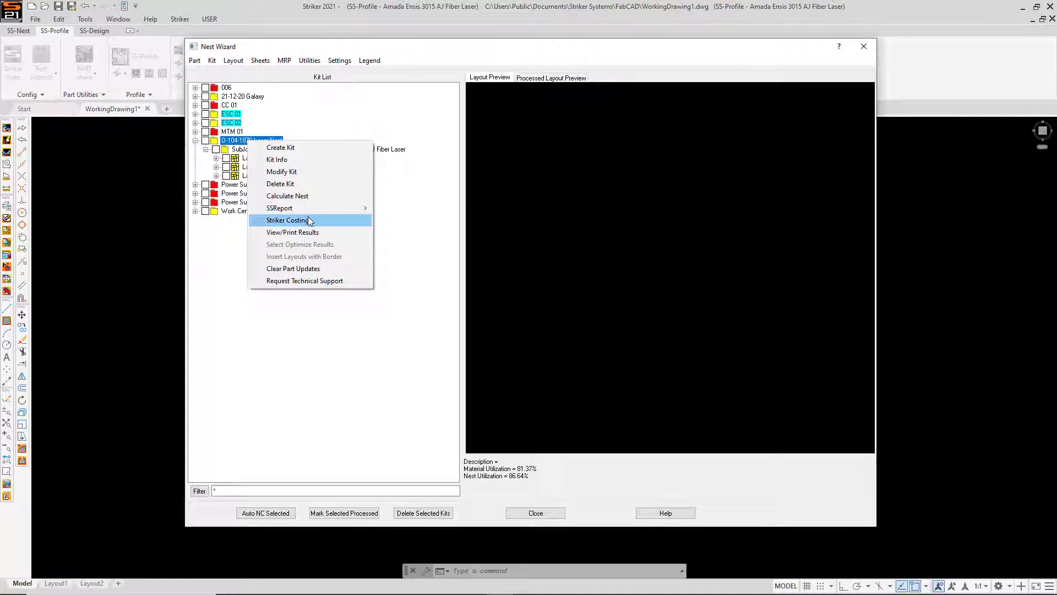
click(287, 220)
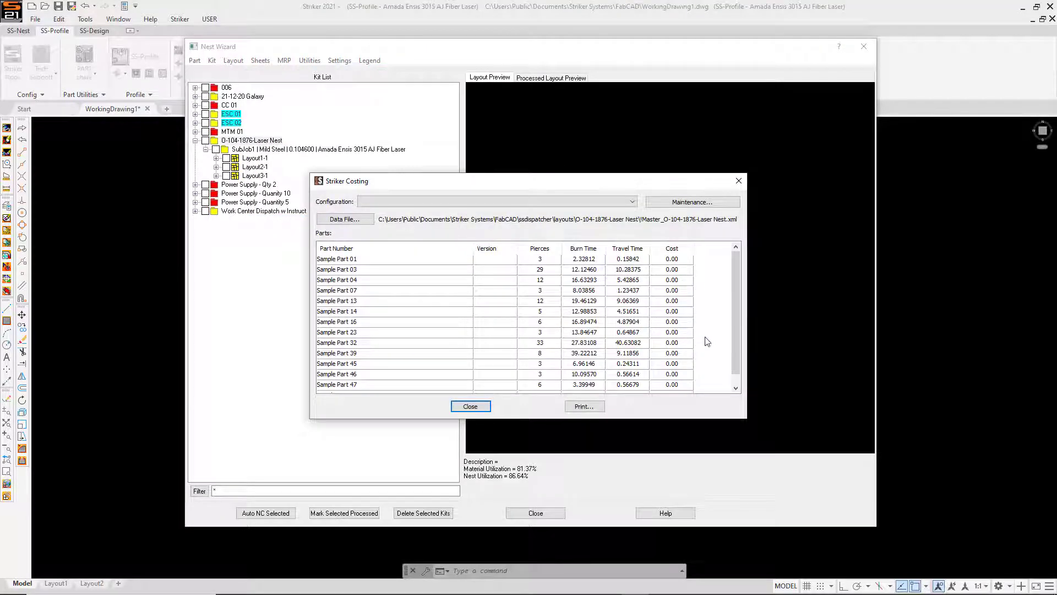
mouse_move(646, 248)
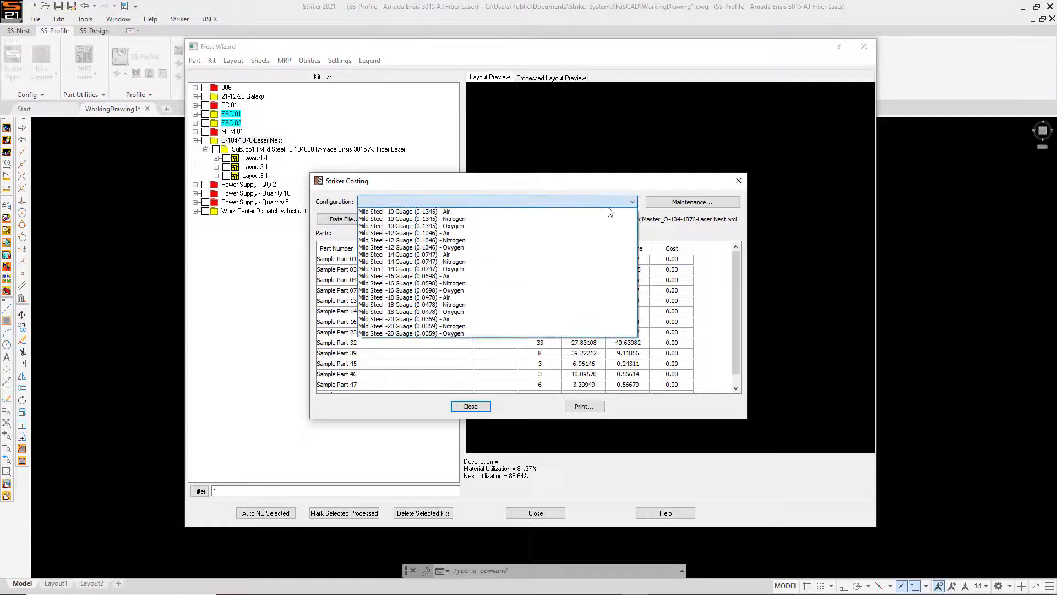
mouse_move(583, 240)
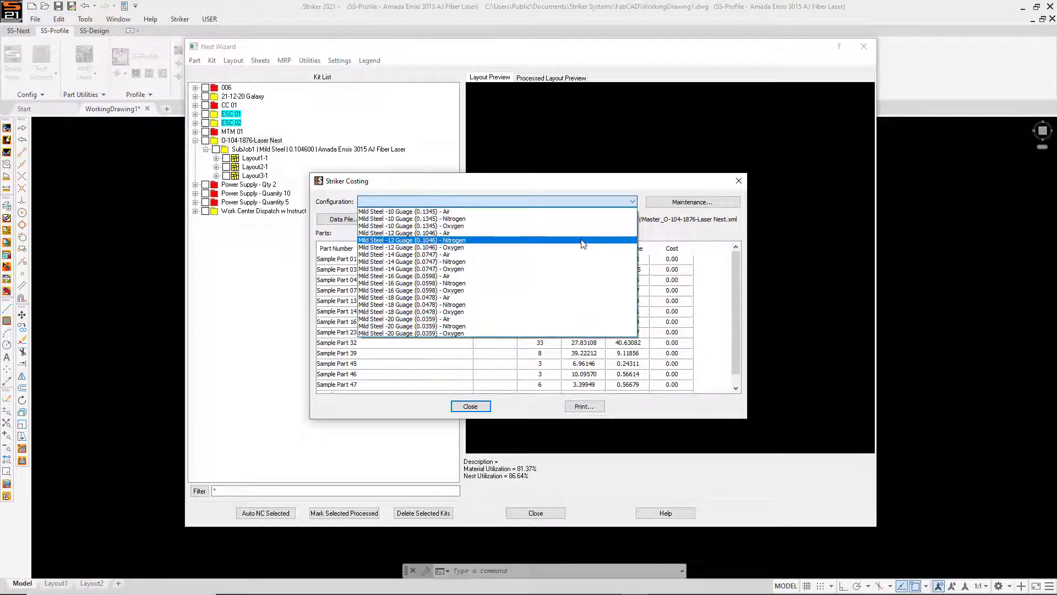
click(412, 240)
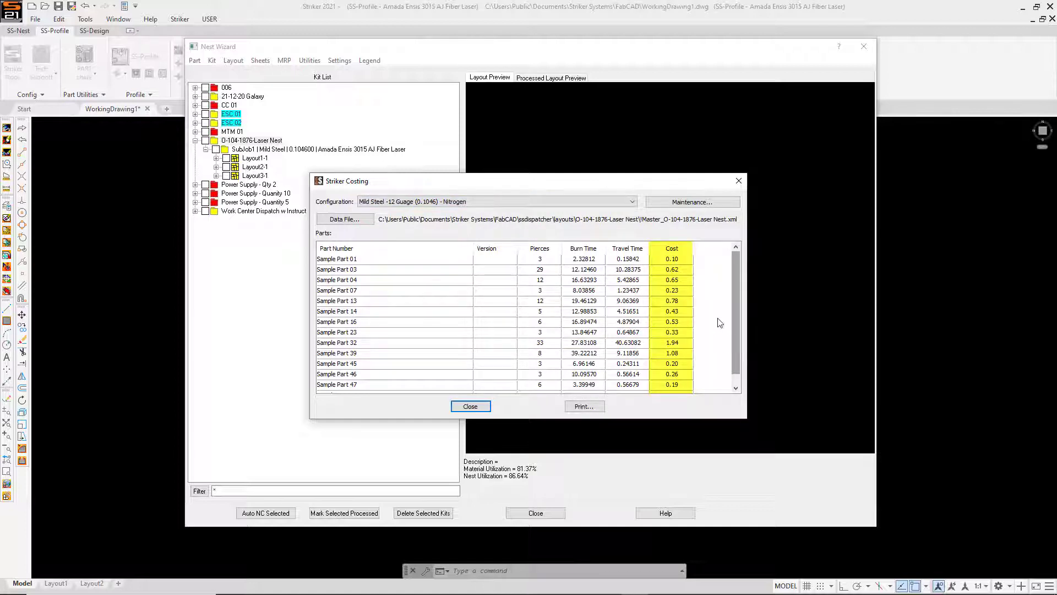
Switch the costing report to the 12 Gauge Oxygen configuration.
click(631, 200)
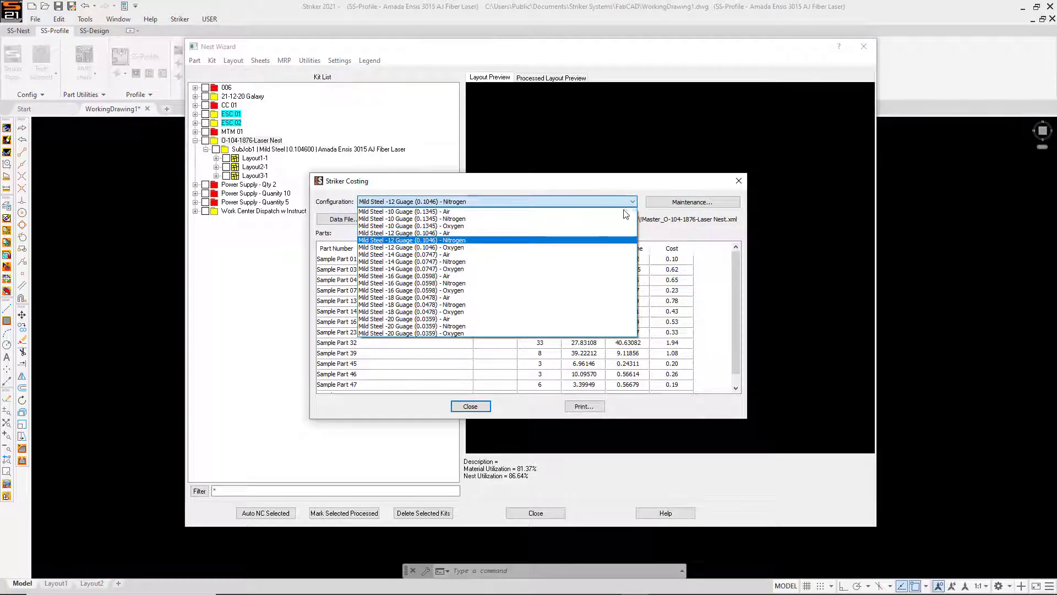
click(410, 248)
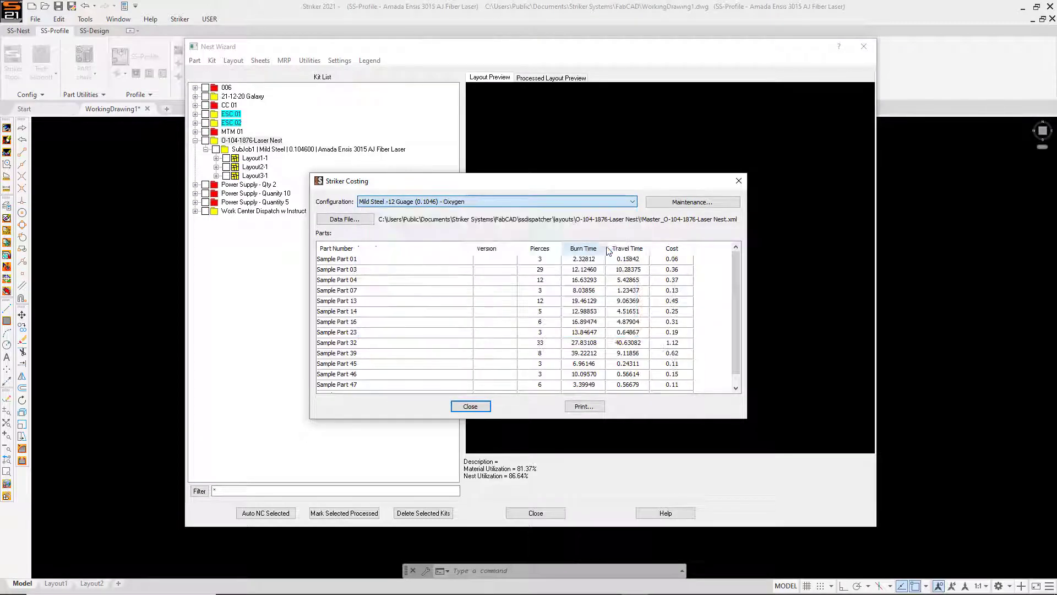
click(670, 248)
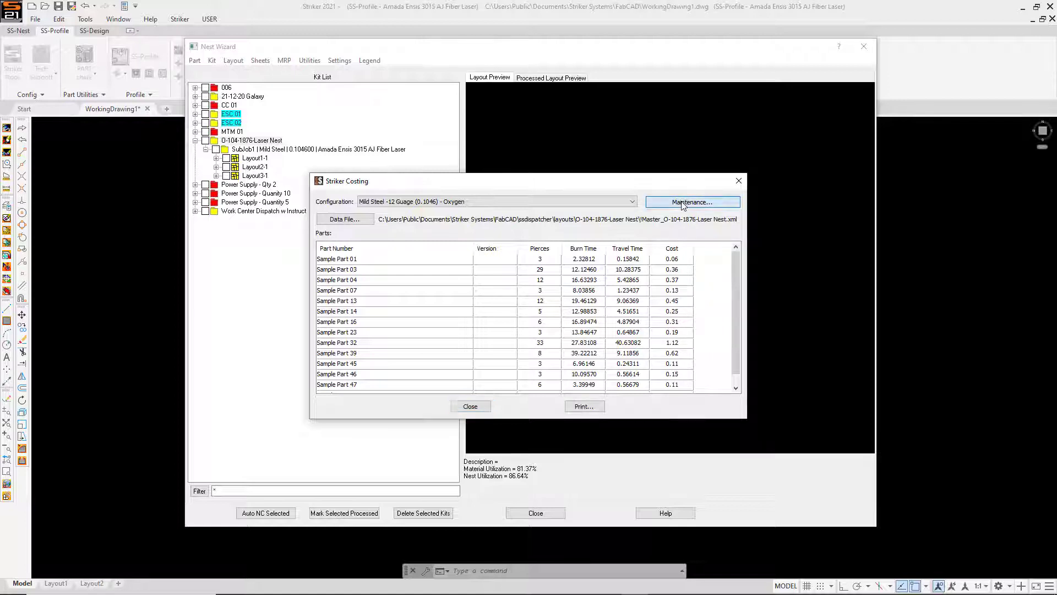
From Maintenance, choose Mild Steel -12 Guage (0.1046) - Nitrogen and edit it.
click(692, 201)
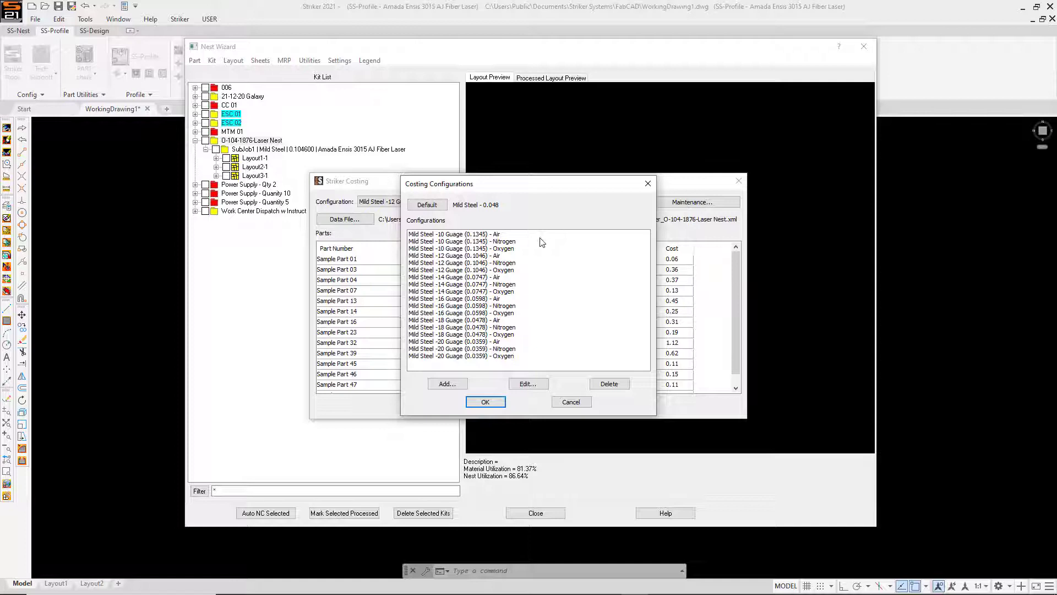
click(461, 262)
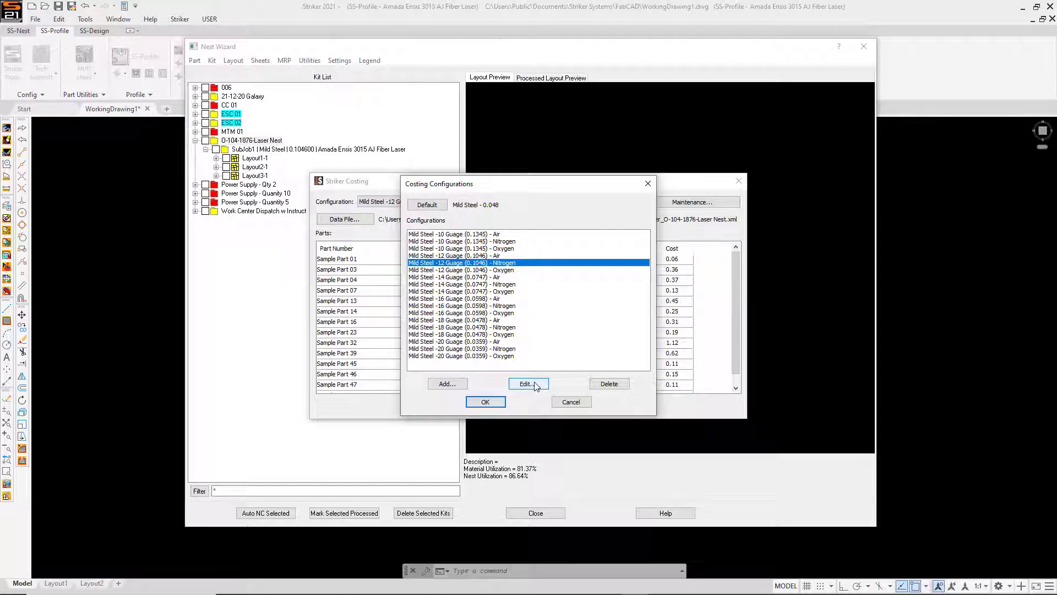
click(526, 383)
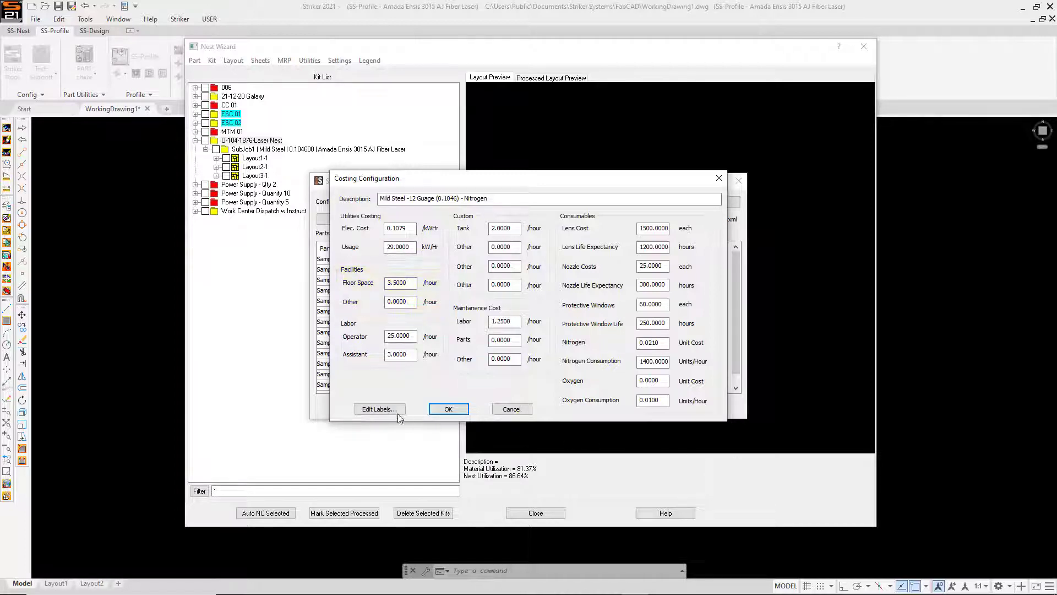
Bring up the additional field labels for the nitrogen configuration's Tank and Assistant fields.
click(379, 408)
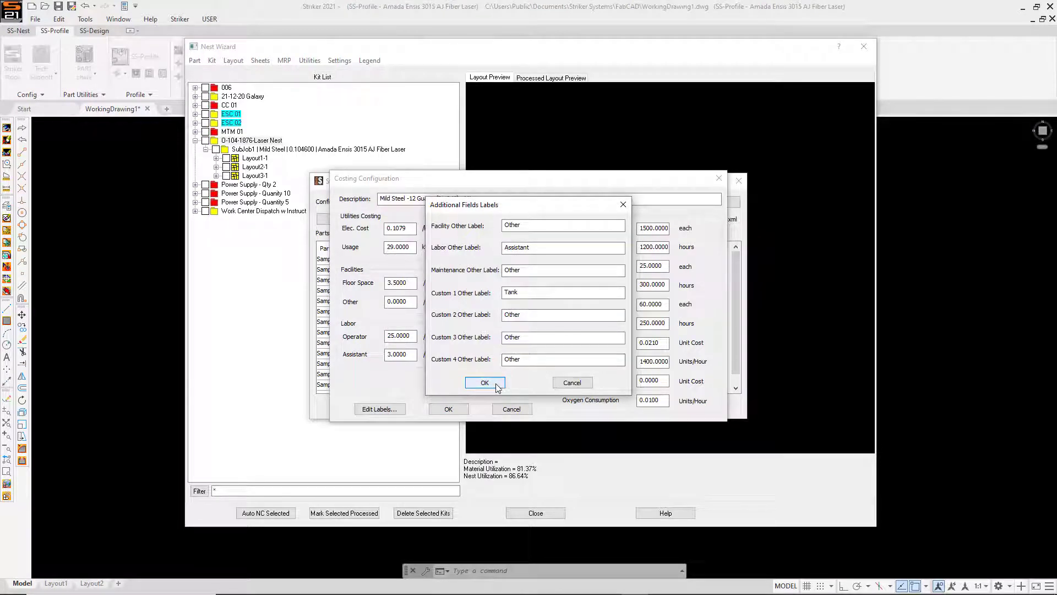
Accept the Additional Fields Labels and leave the configuration editor.
click(485, 383)
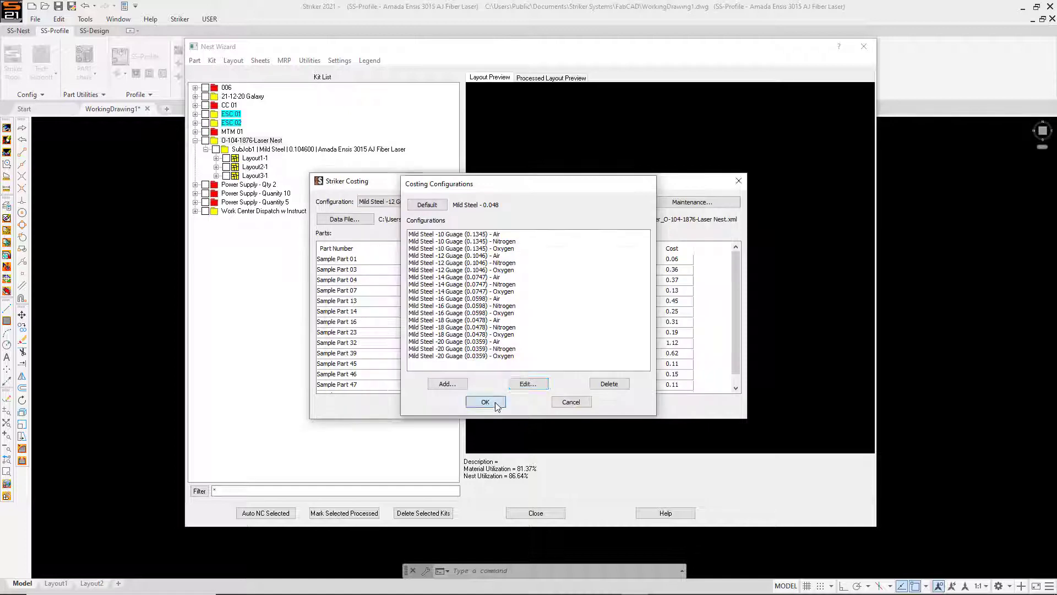
Confirm the Costing Configurations list with OK.
click(485, 401)
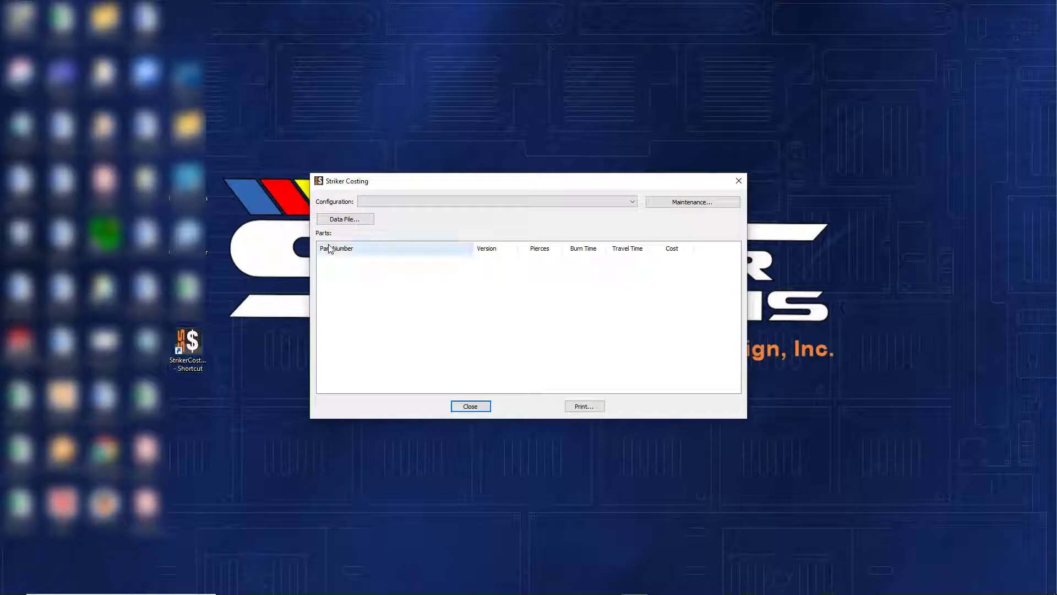
Load !Master_O-104-1876-Laser Nest.xml and price its parts with 12 Guage Nitrogen.
click(344, 218)
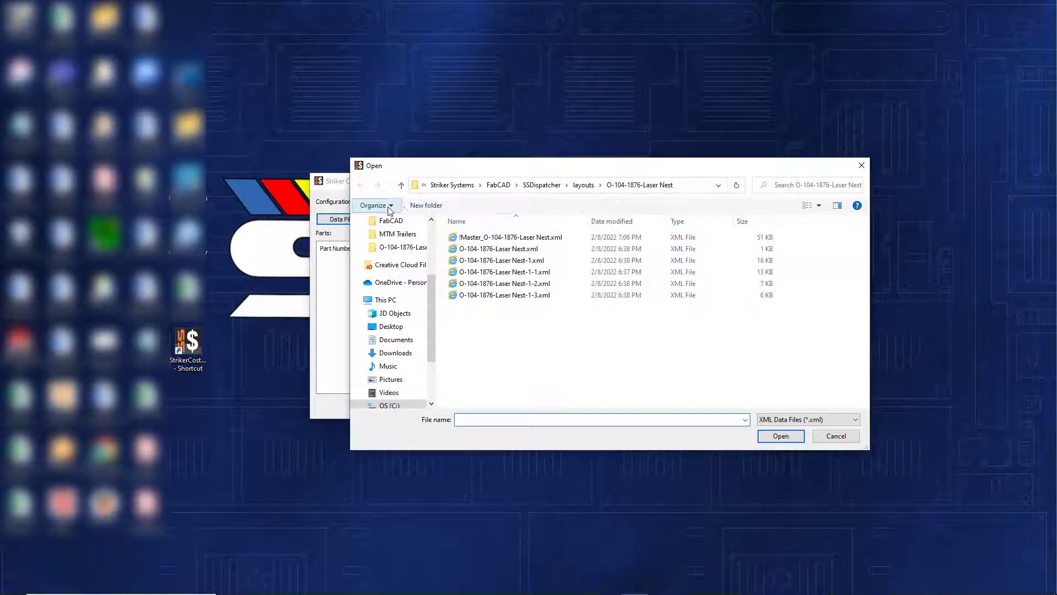
click(509, 236)
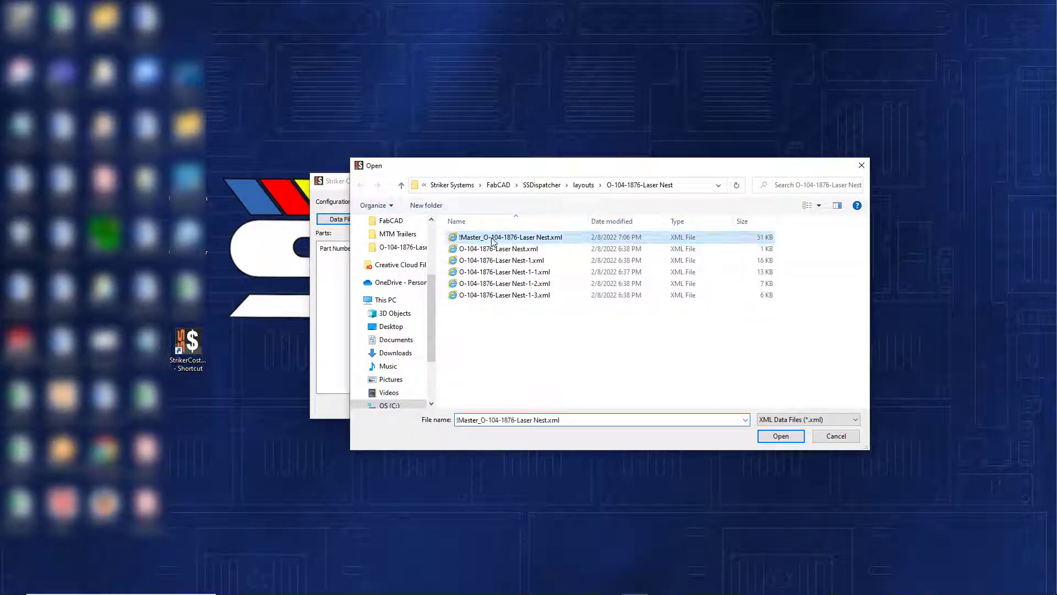
click(779, 436)
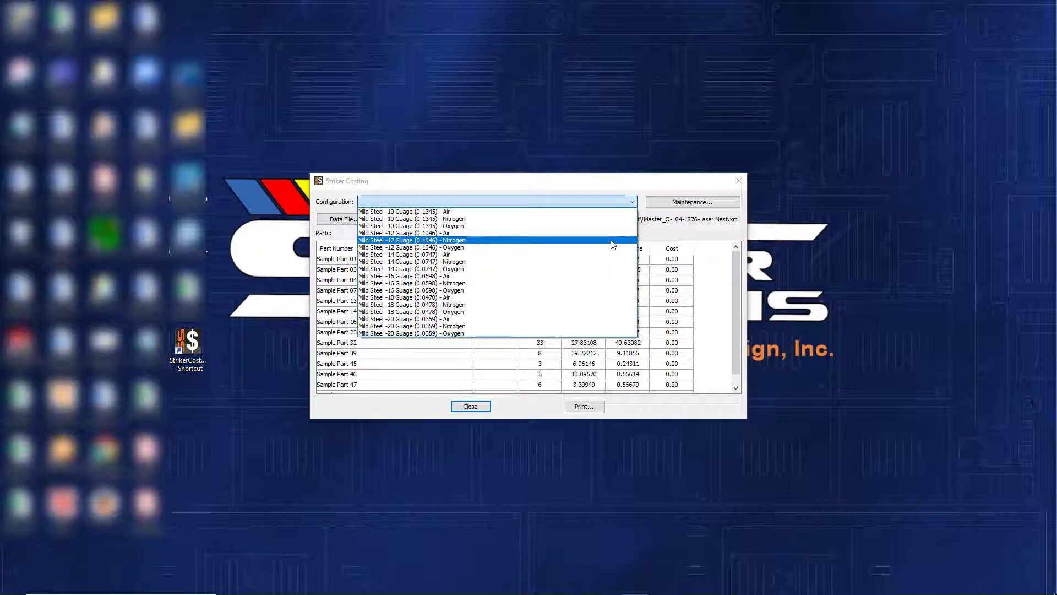
click(411, 240)
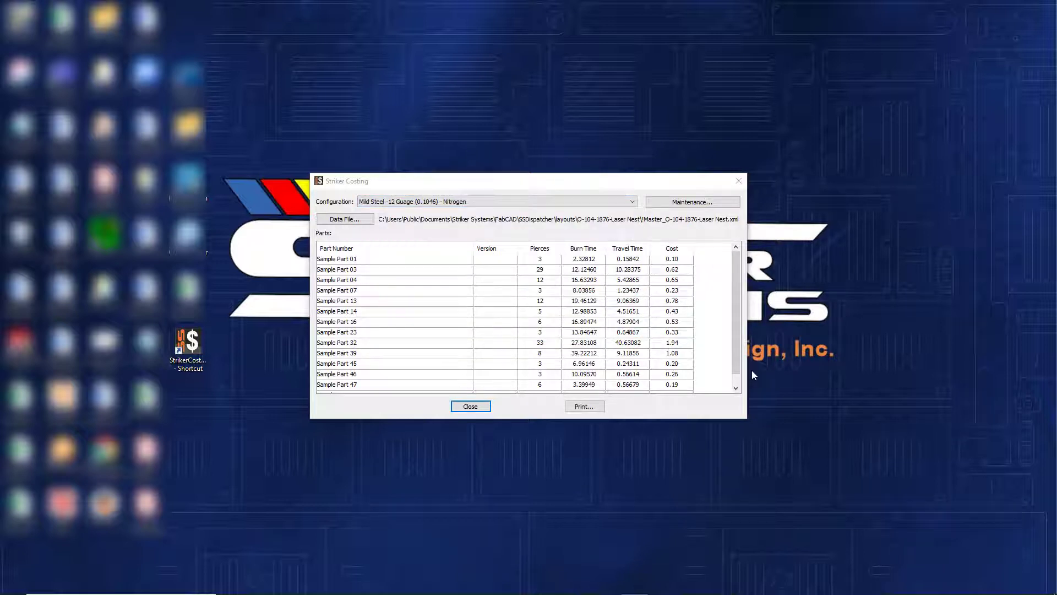